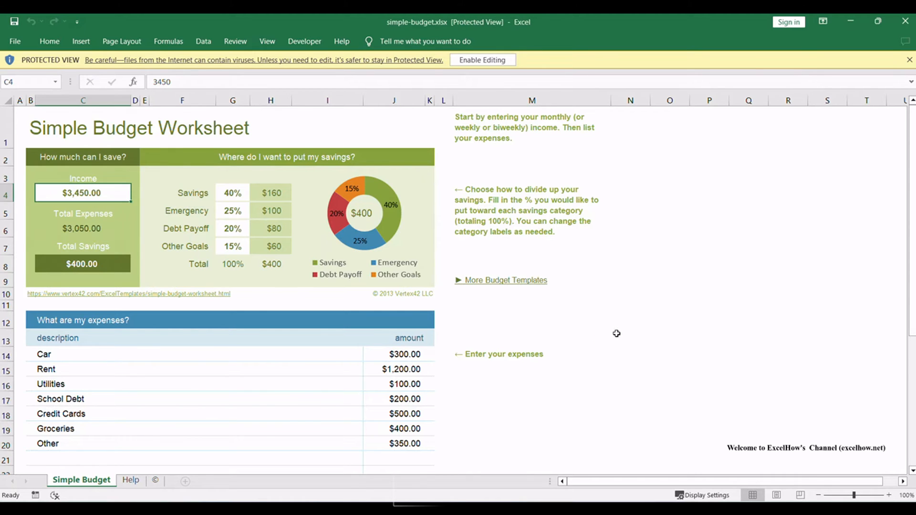
mouse_move(524, 220)
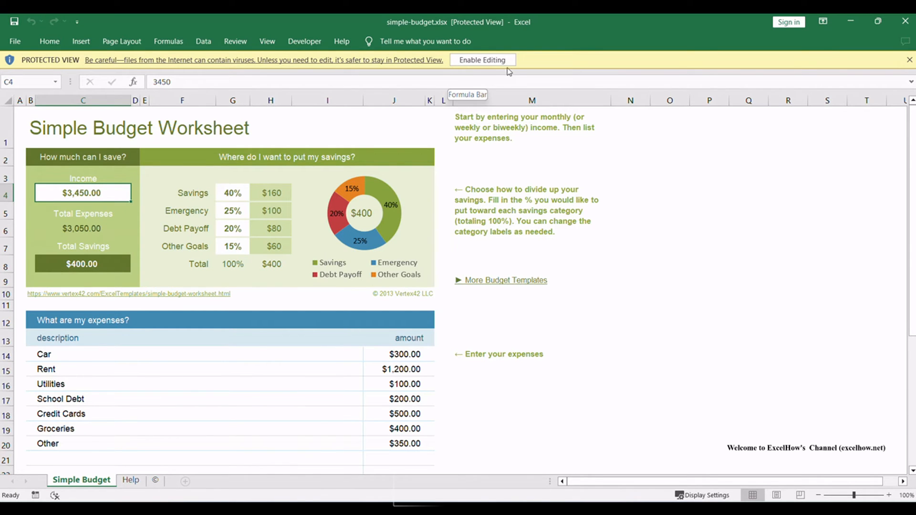
mouse_move(500, 77)
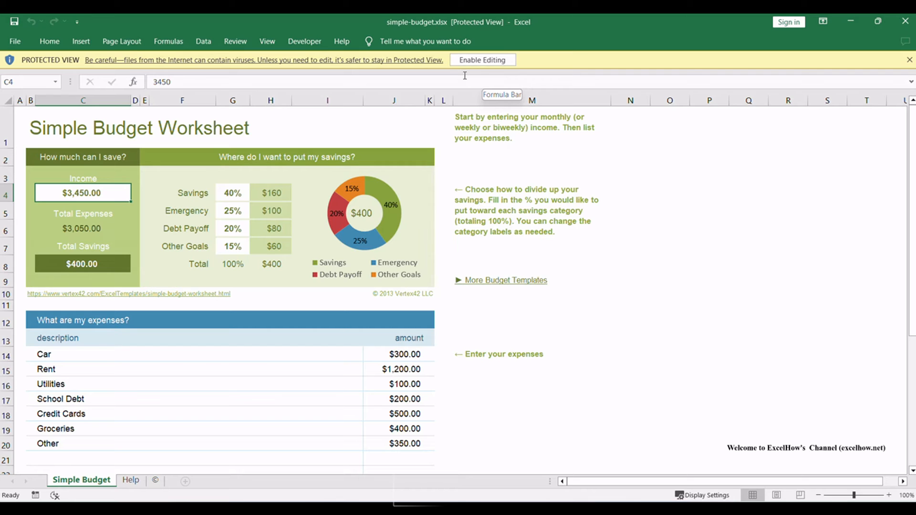
mouse_move(287, 67)
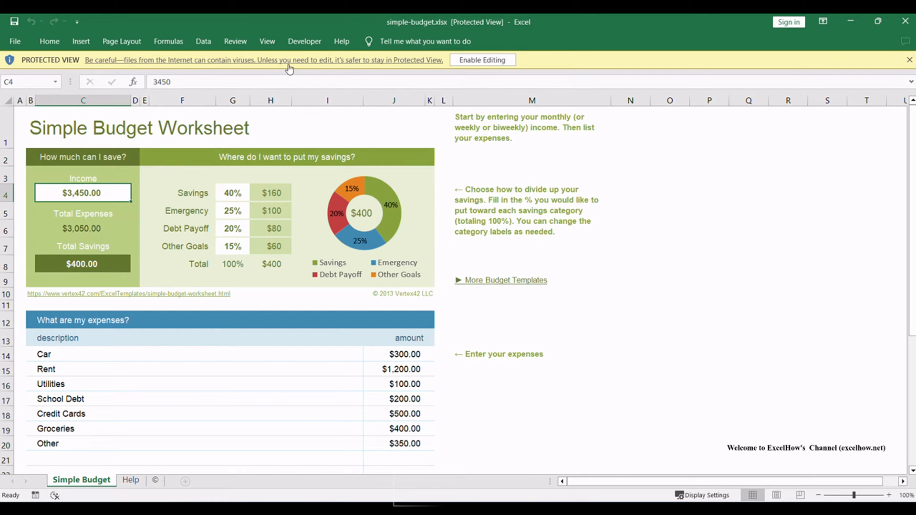
mouse_move(649, 75)
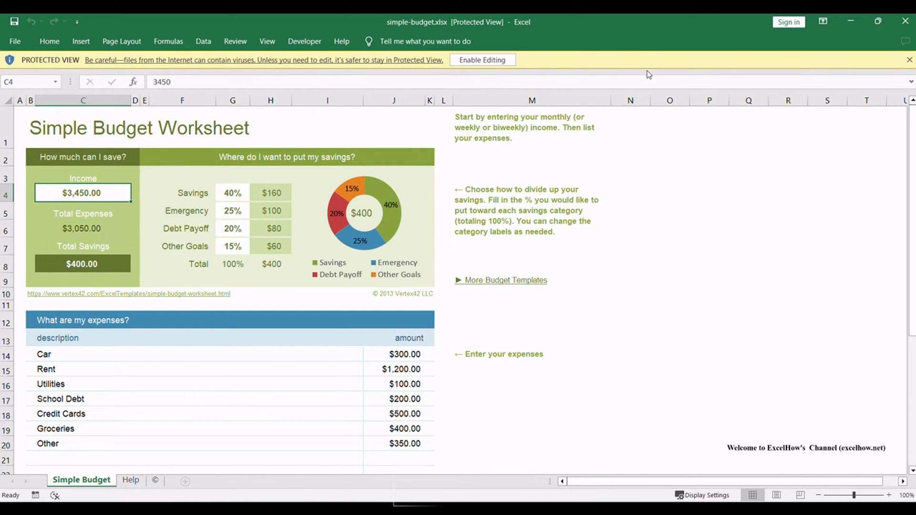
mouse_move(803, 183)
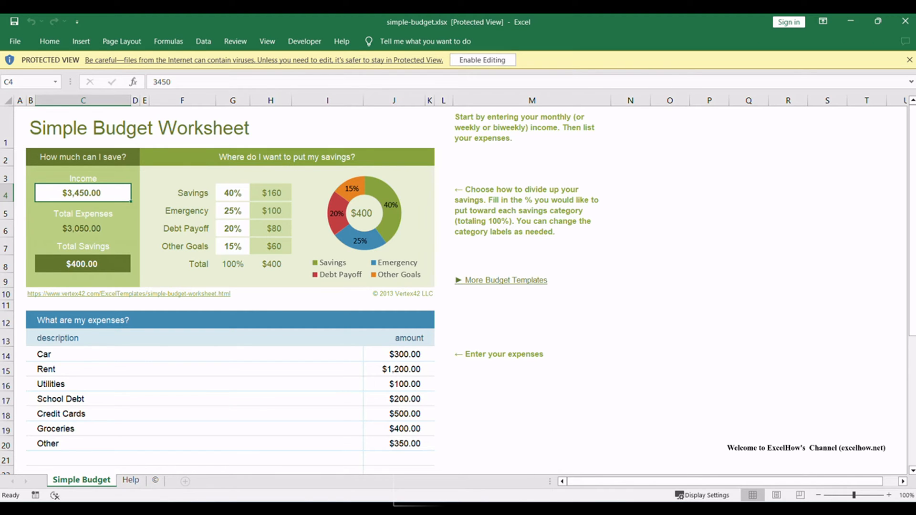
mouse_move(602, 420)
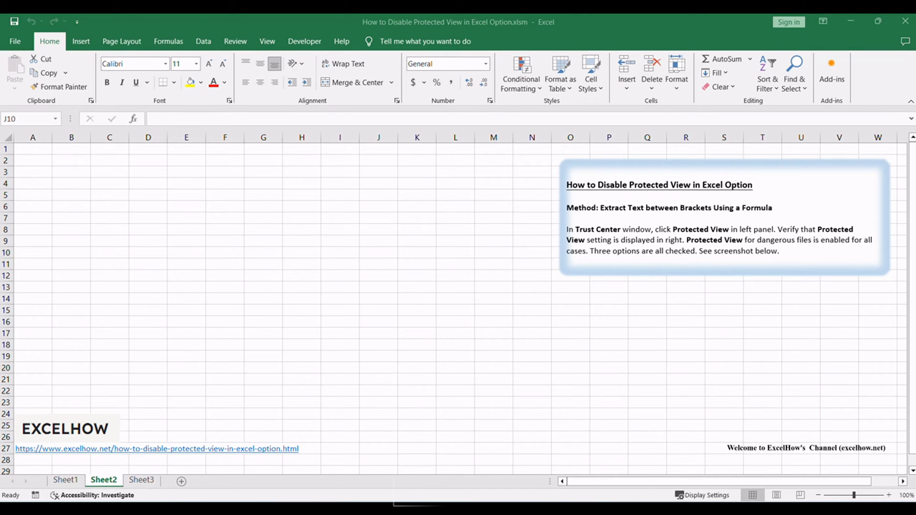
mouse_move(402, 251)
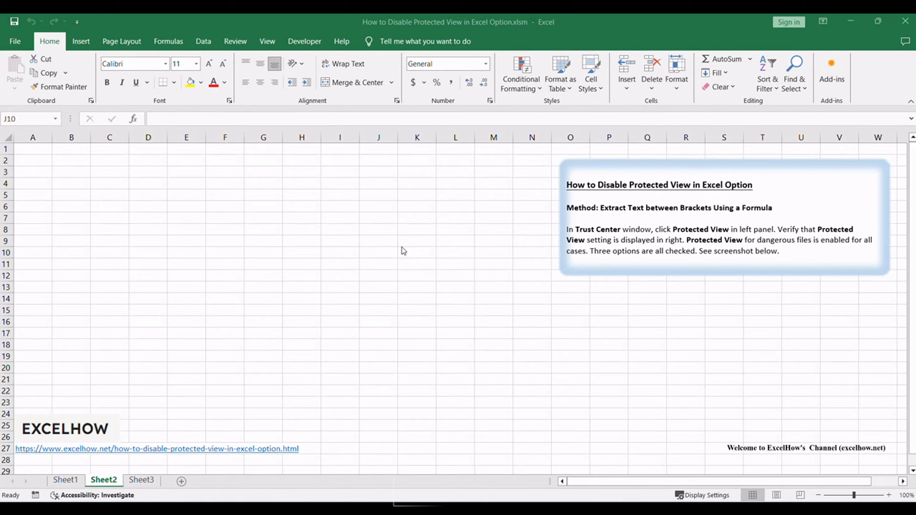
- Open the Excel Options window from the File backstage view
left_click(14, 41)
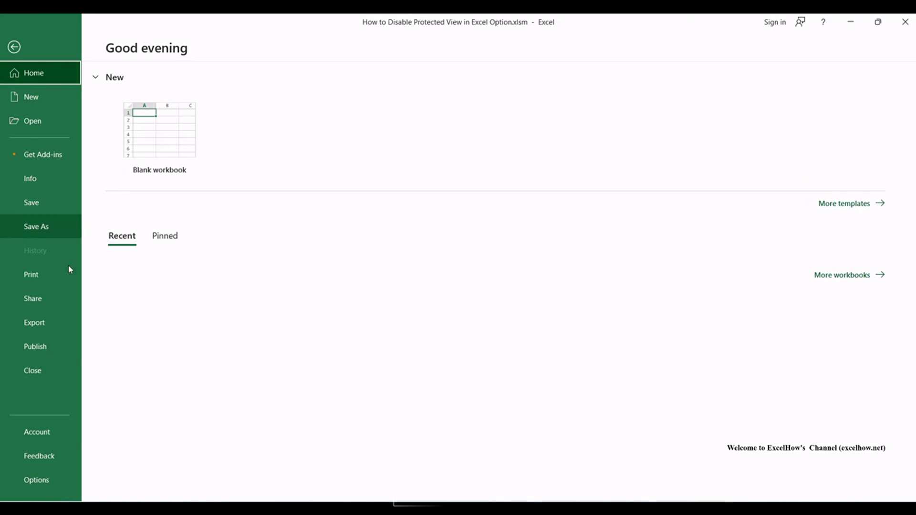
left_click(14, 45)
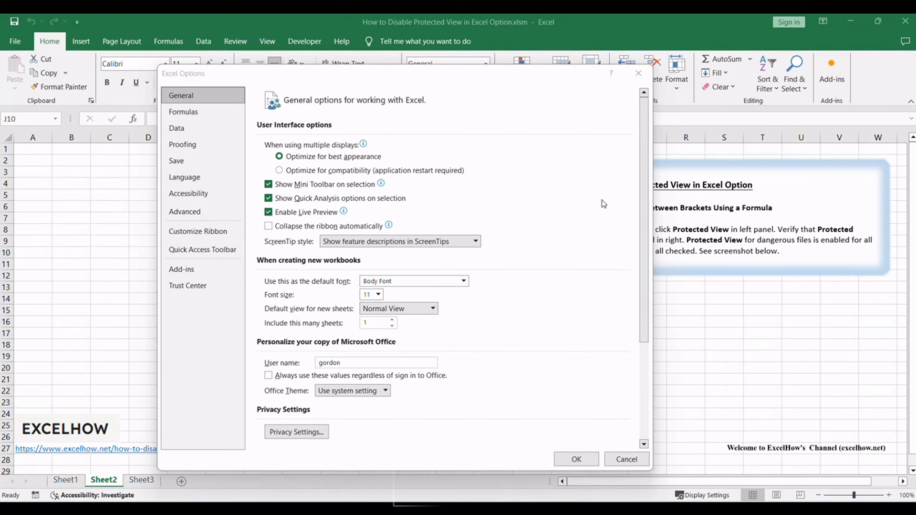
mouse_move(200, 286)
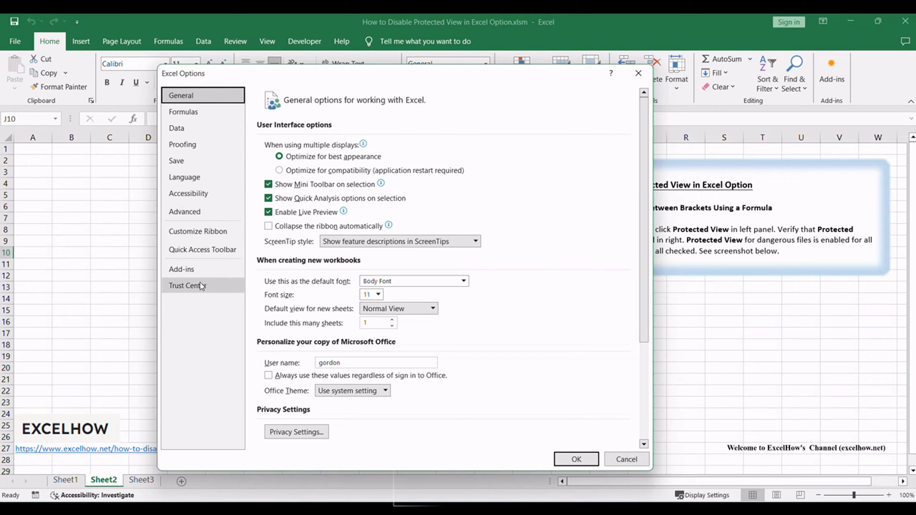
- Open Trust Center Settings from the Trust Center category, landing on Trusted Publishers
left_click(187, 285)
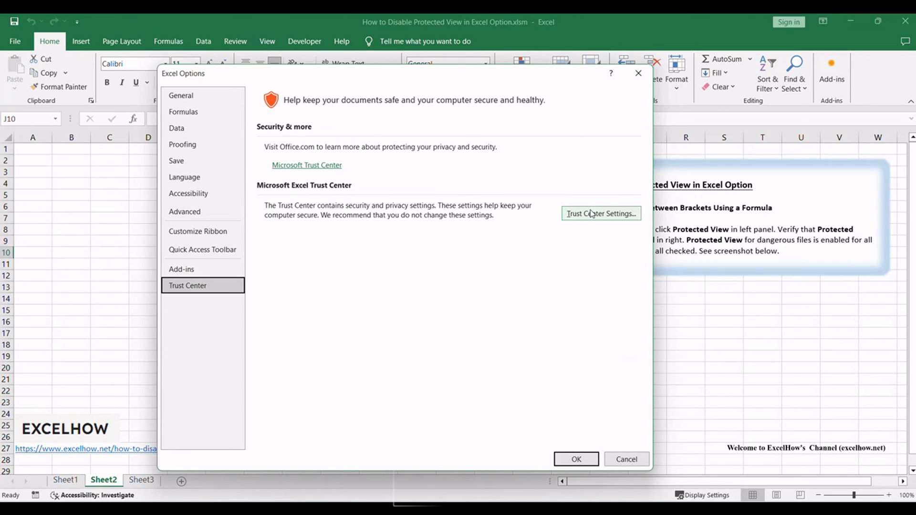
left_click(601, 214)
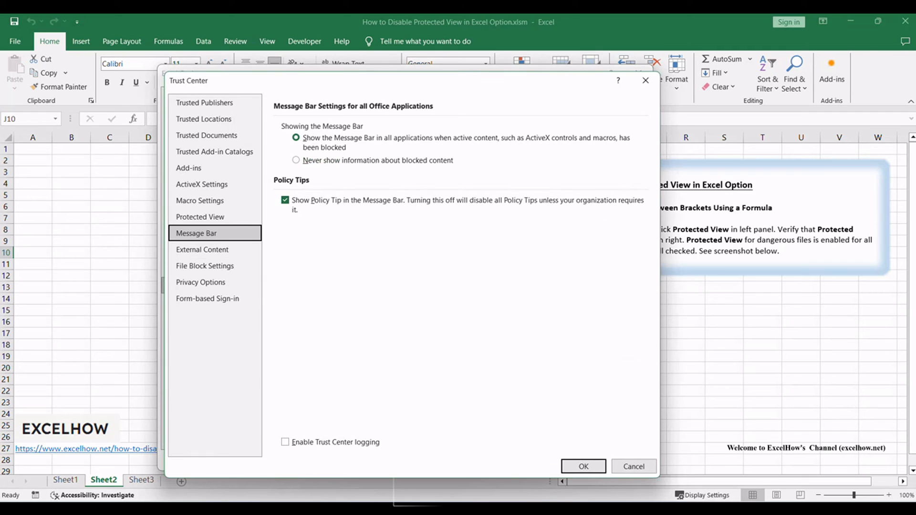
left_click(204, 103)
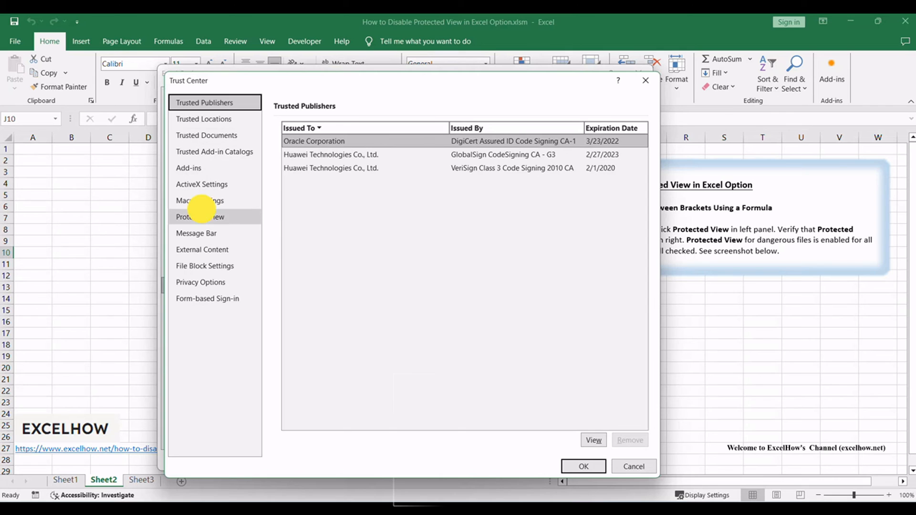
- Show the Protected View page with its three options still enabled
left_click(200, 217)
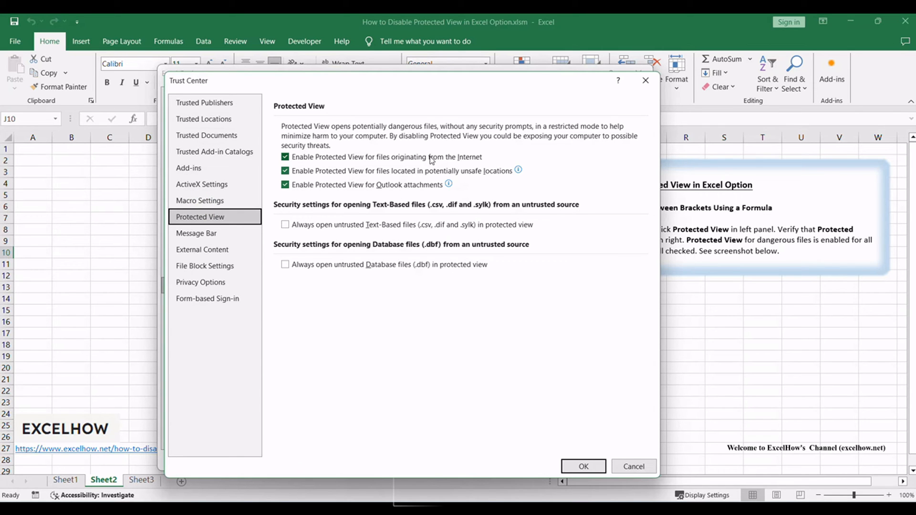
mouse_move(323, 188)
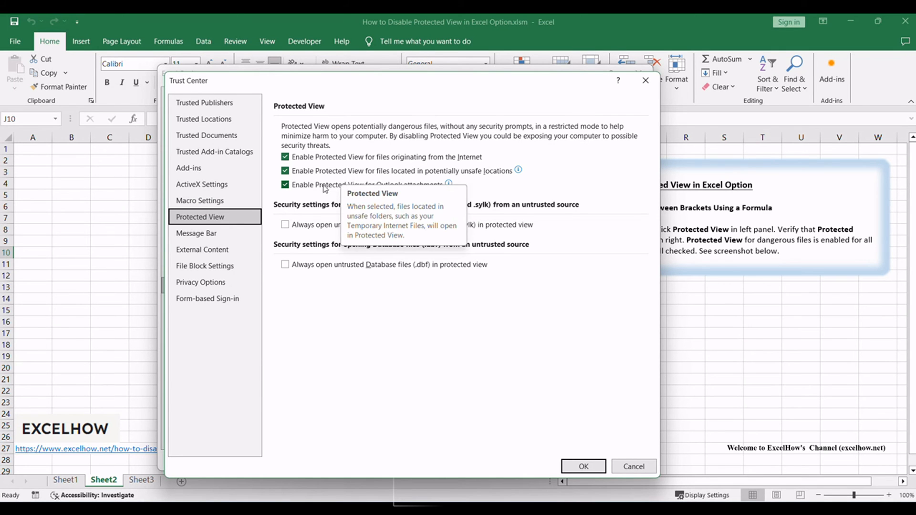
mouse_move(430, 197)
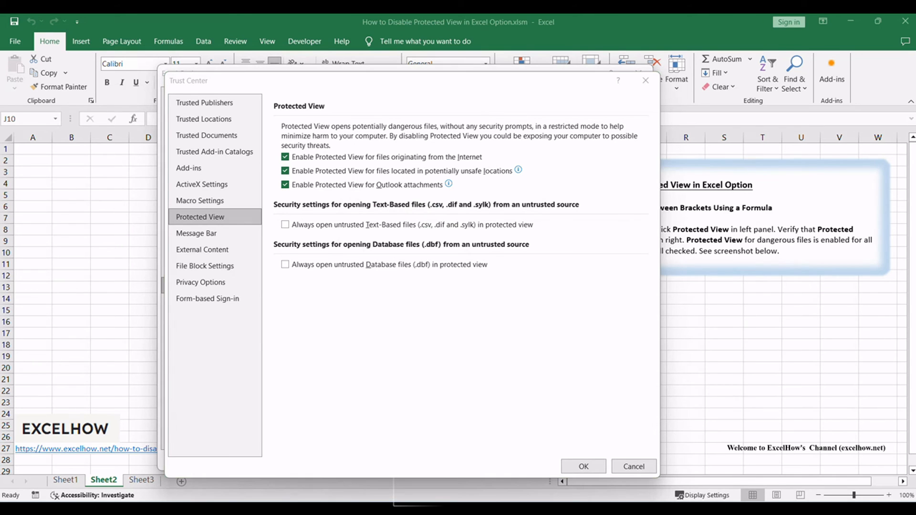
- Uncheck Protected View for Internet files and unsafe locations, then confirm with OK
left_click(284, 156)
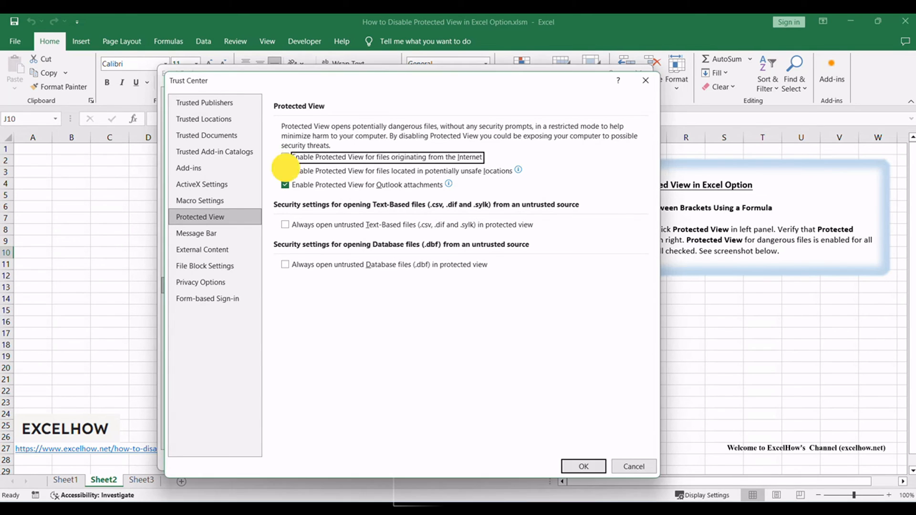
left_click(284, 185)
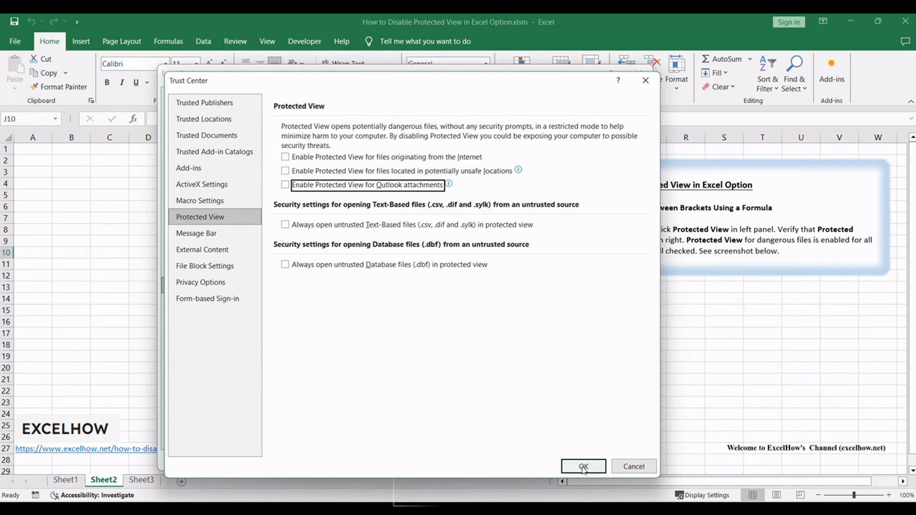
left_click(583, 465)
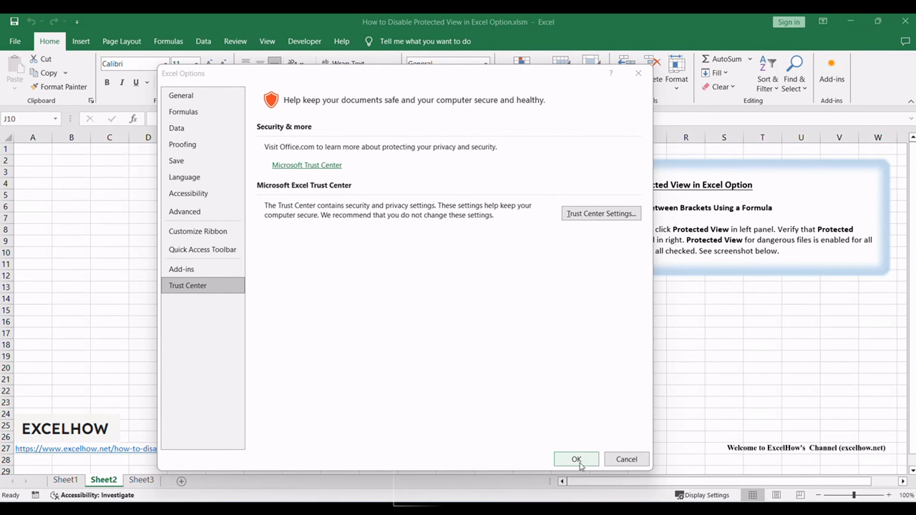
- Confirm Excel Options with OK and return to the workbook
left_click(577, 459)
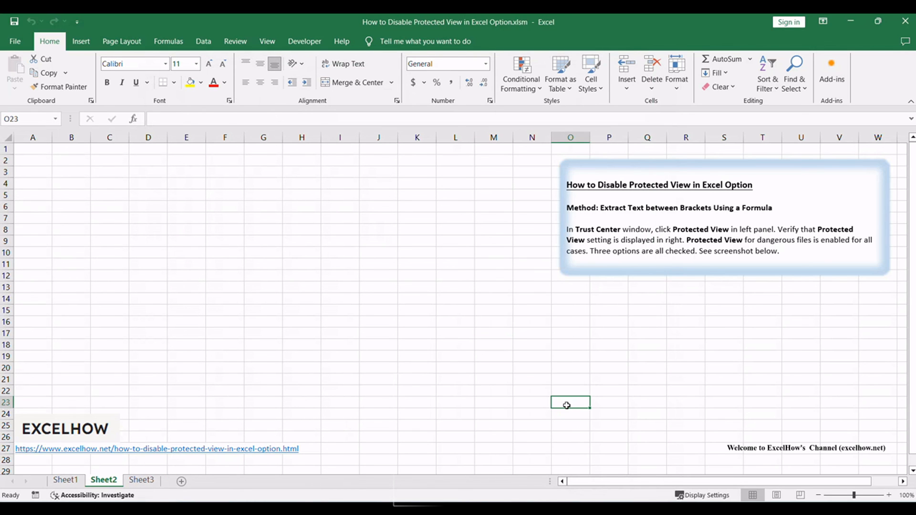